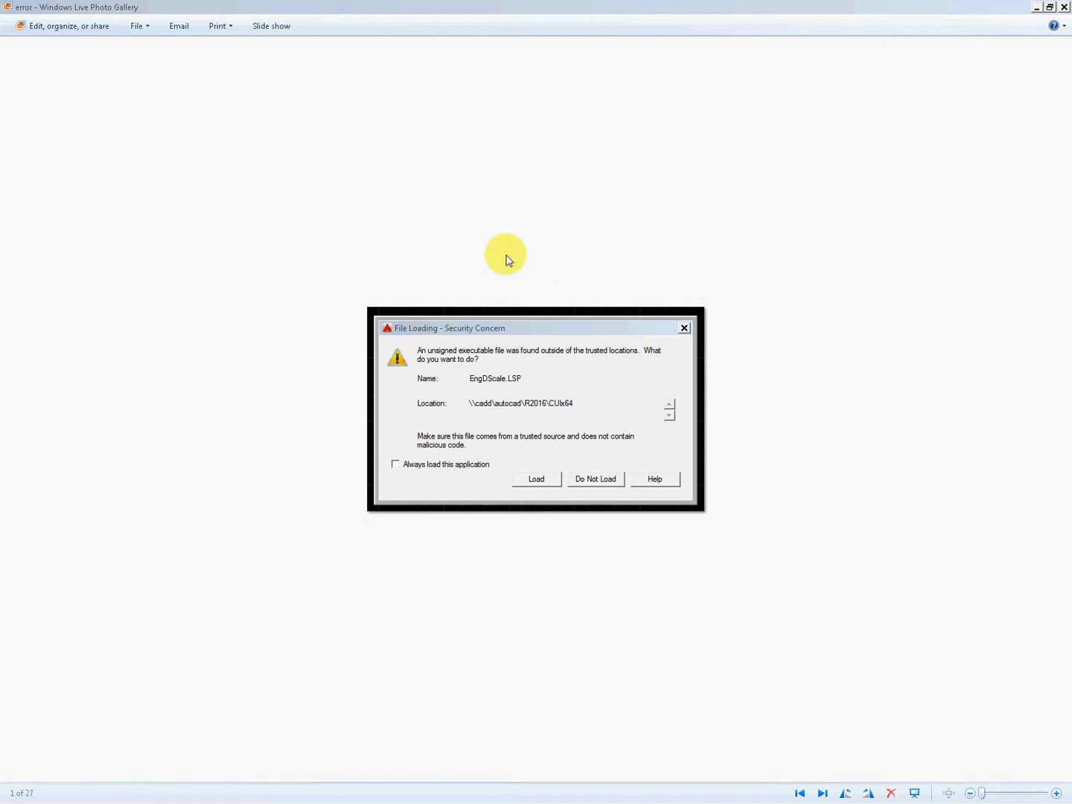
mouse_move(462, 347)
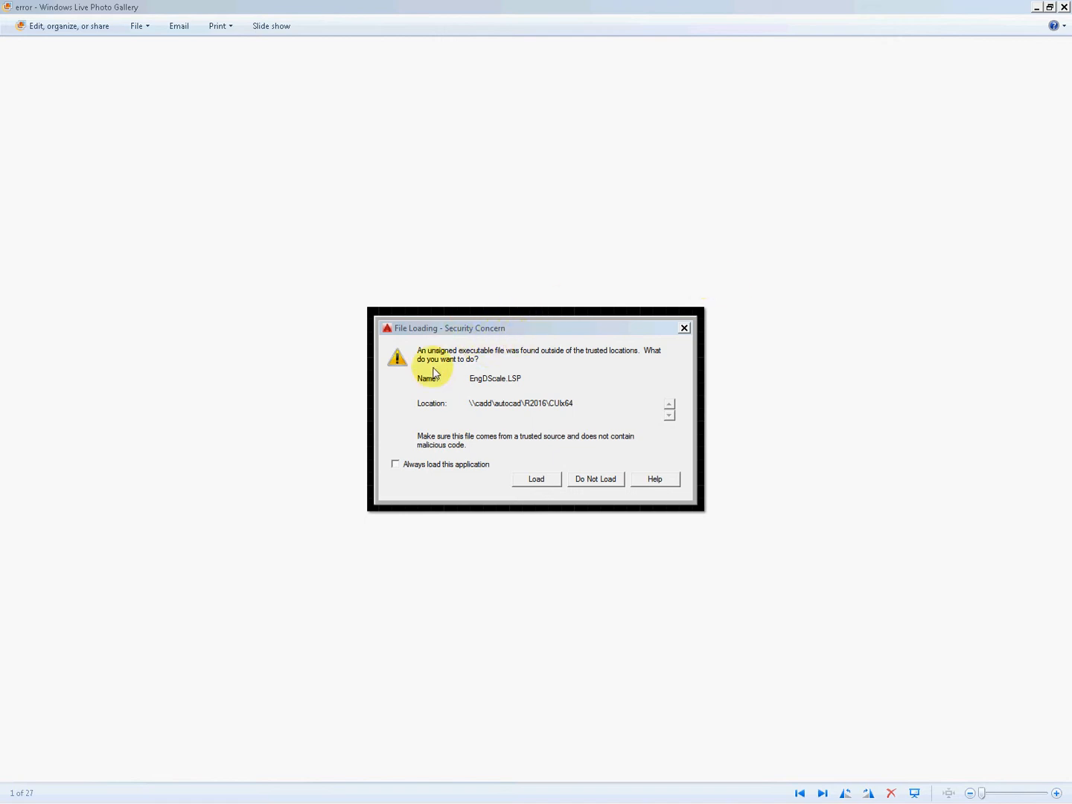
mouse_move(589, 359)
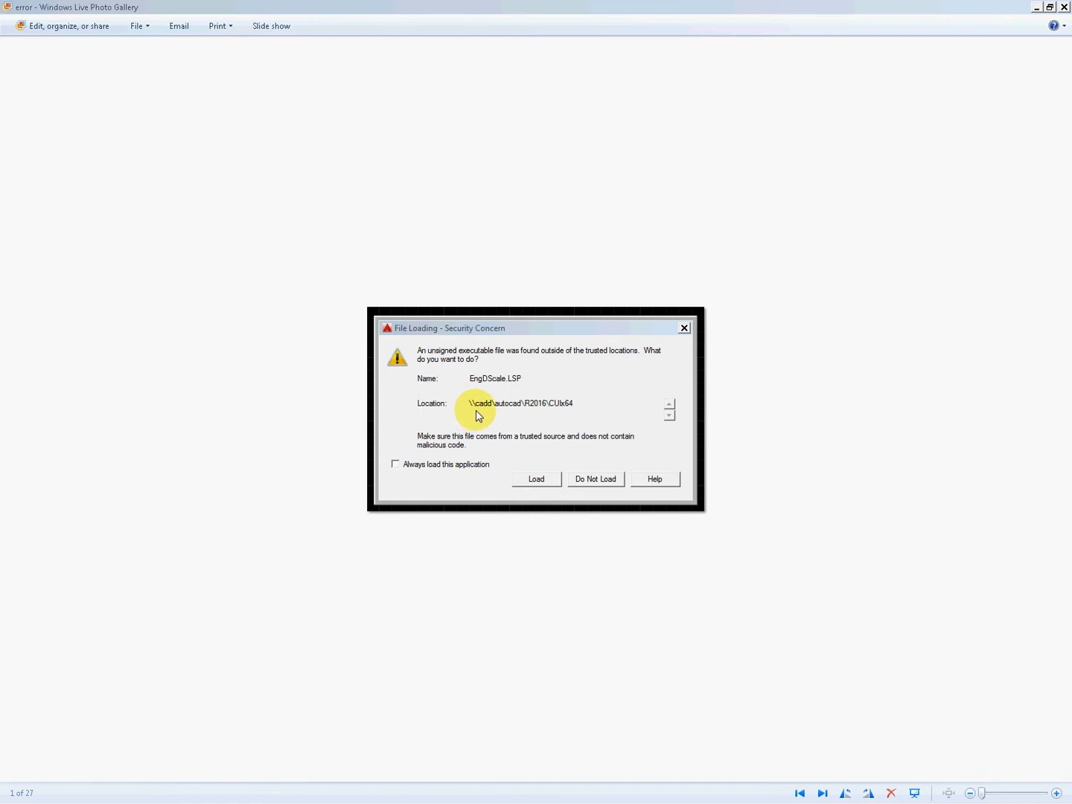
mouse_move(417, 469)
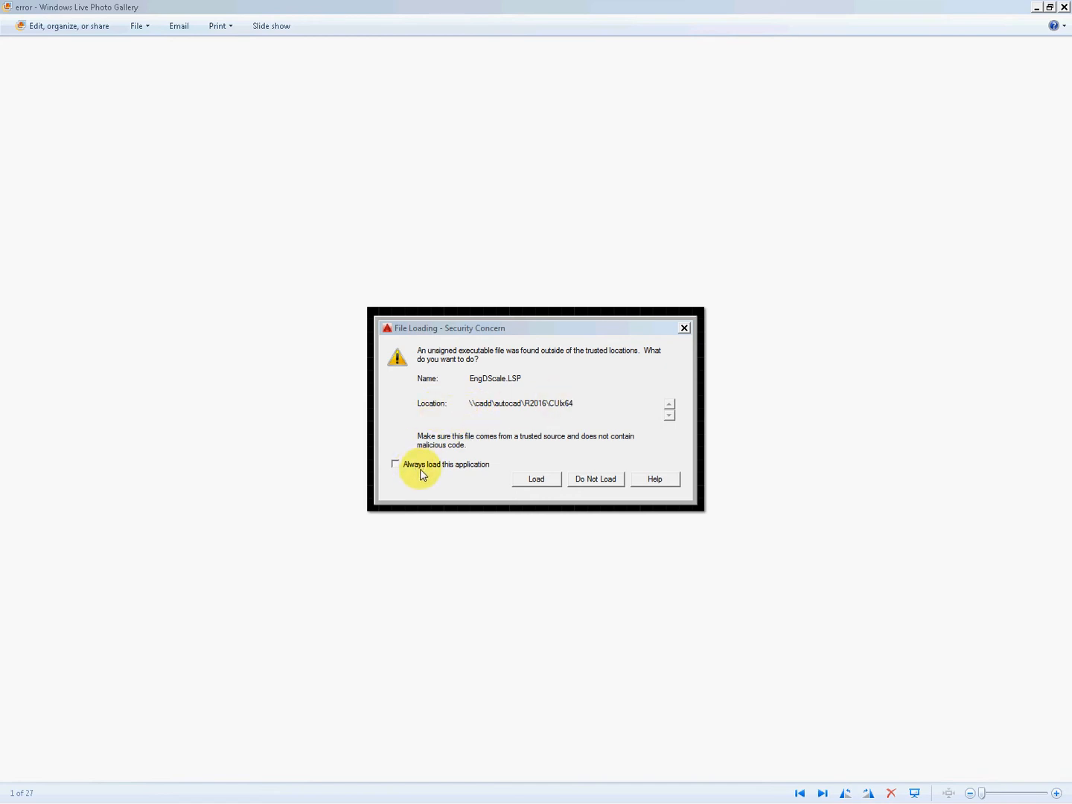
mouse_move(503, 473)
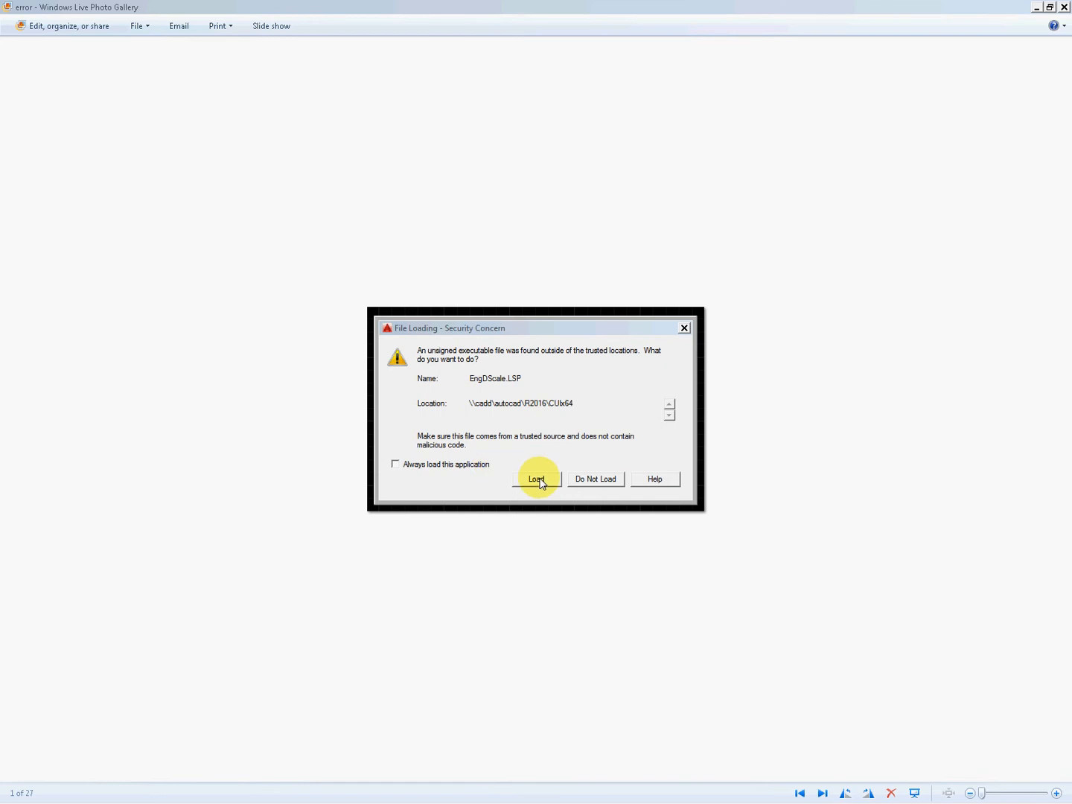
mouse_move(945, 117)
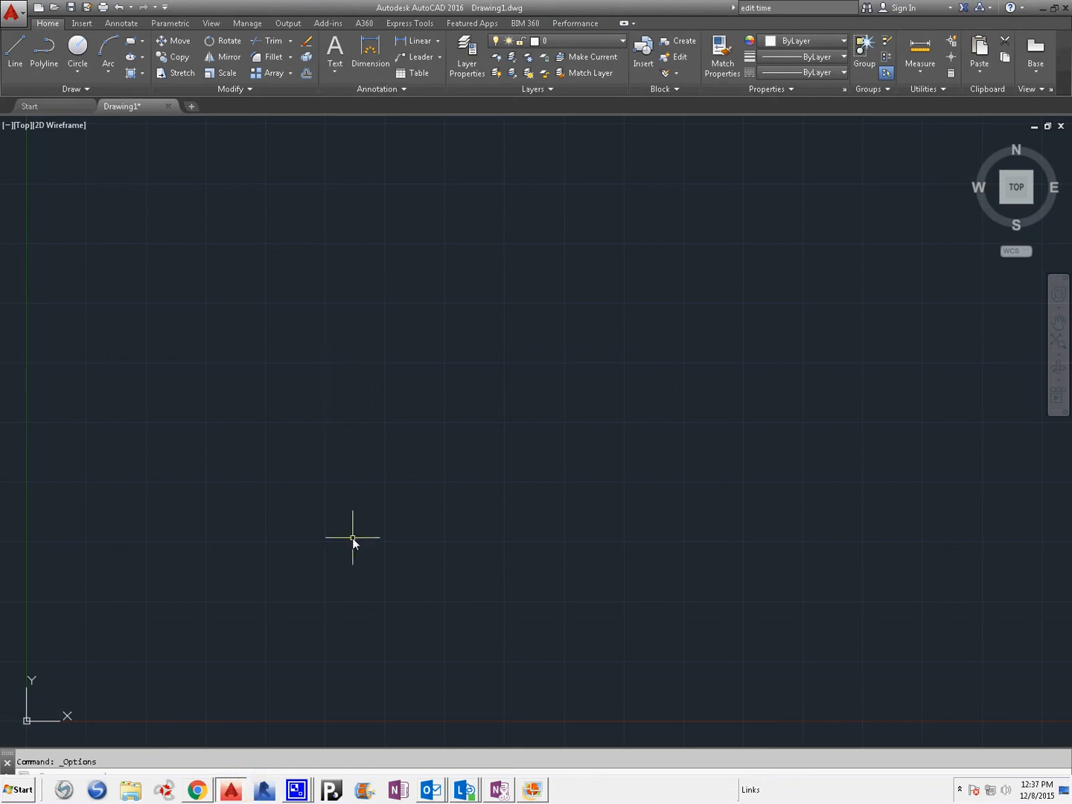
Step: Open the Options dialog from the application menu
type("optio")
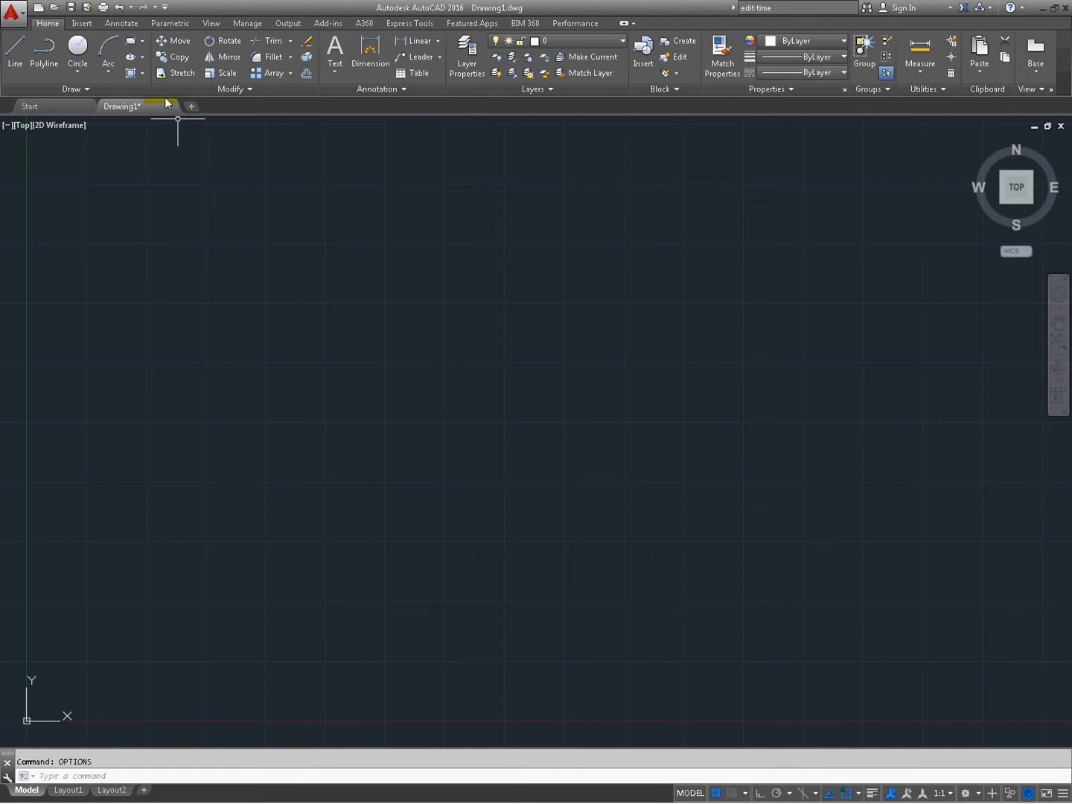
left_click(13, 10)
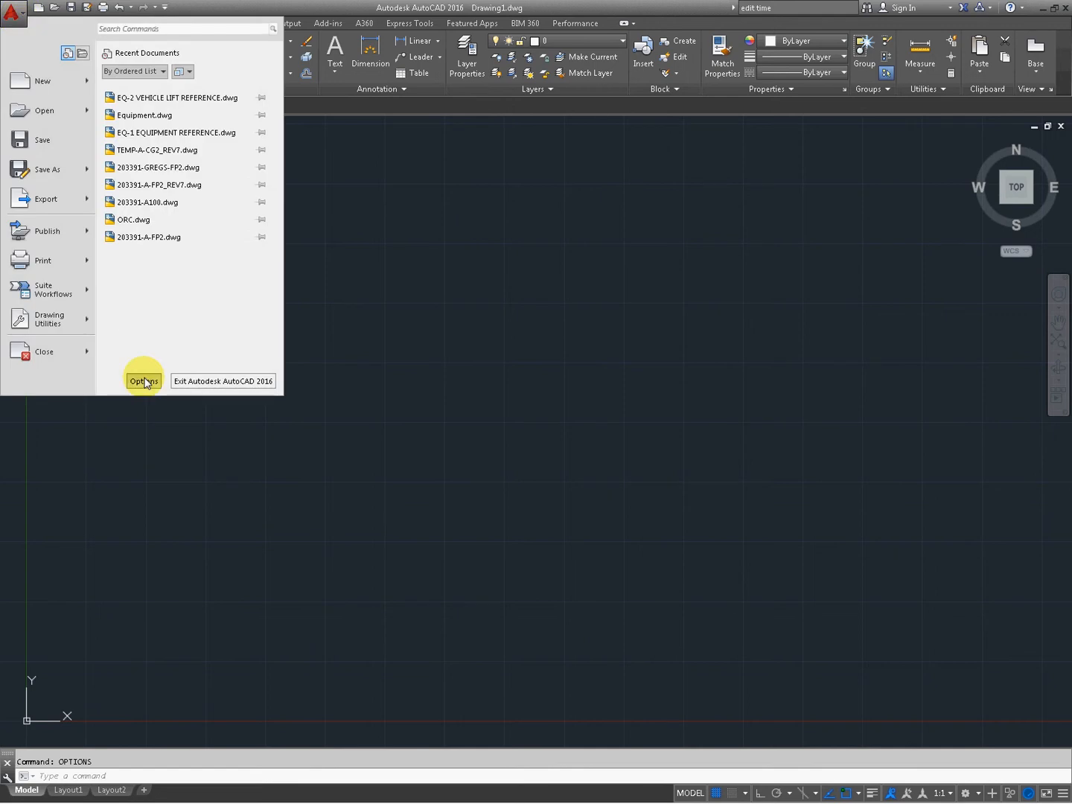
left_click(143, 381)
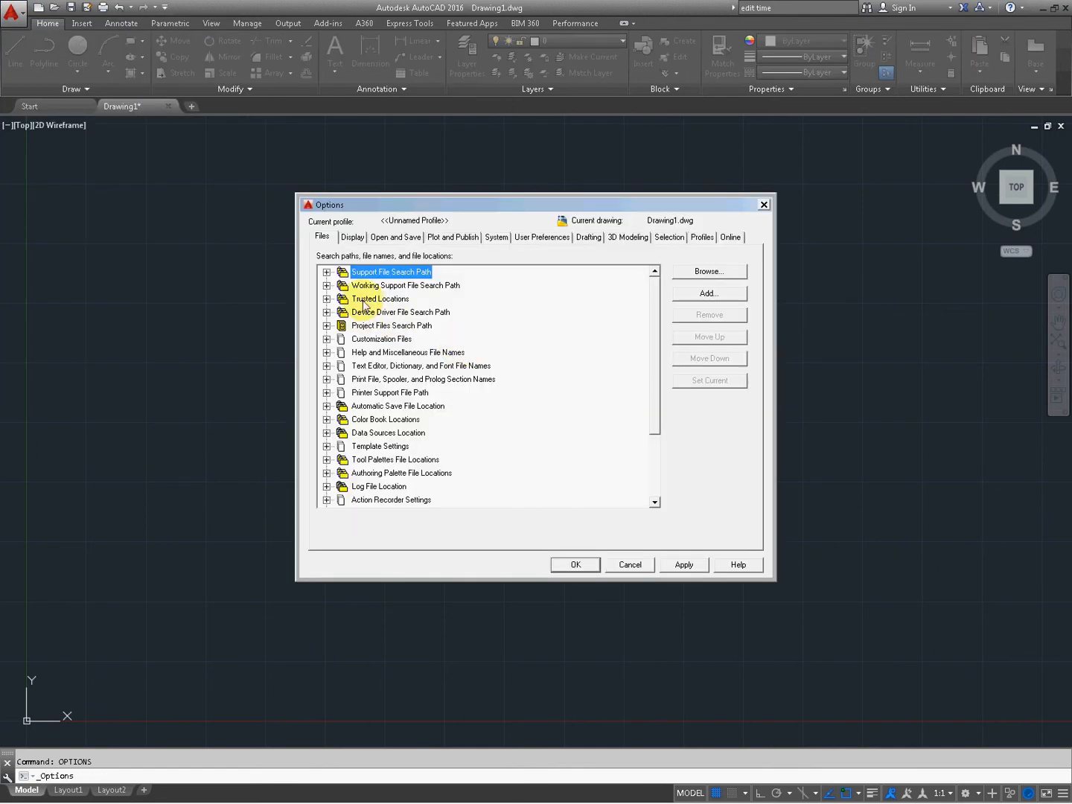
Step: Expand Trusted Locations on Files, then open Security Options from the System page
left_click(381, 298)
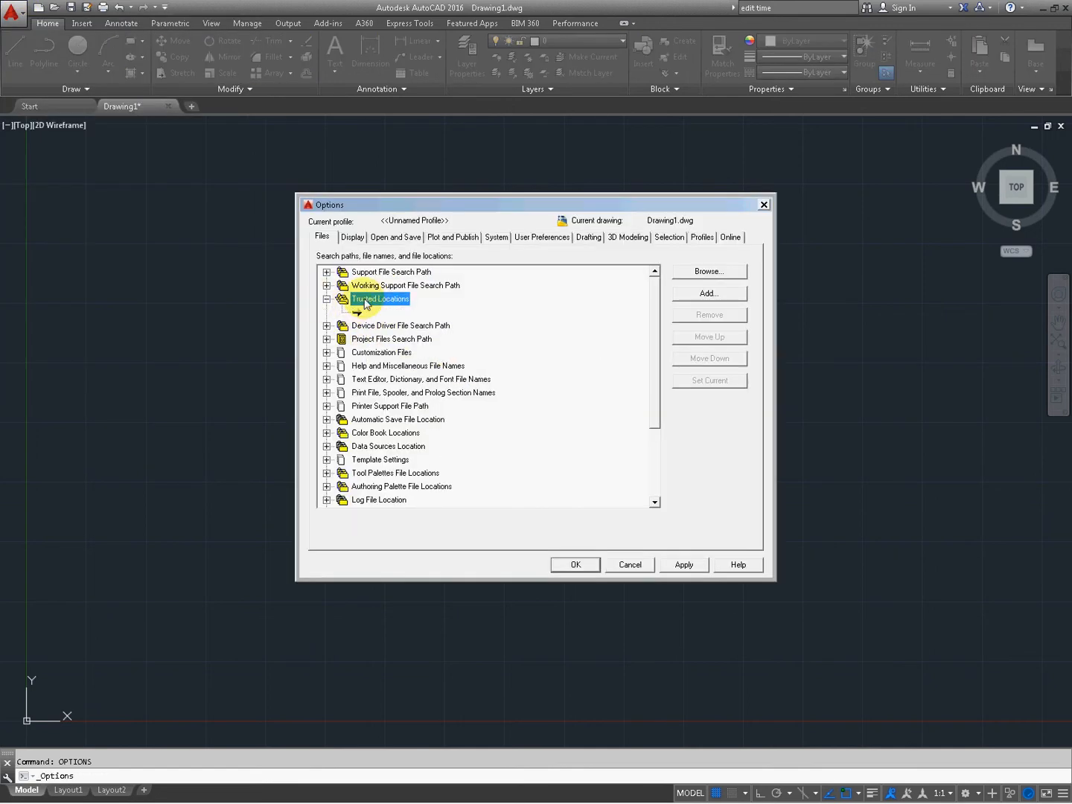
mouse_move(407, 320)
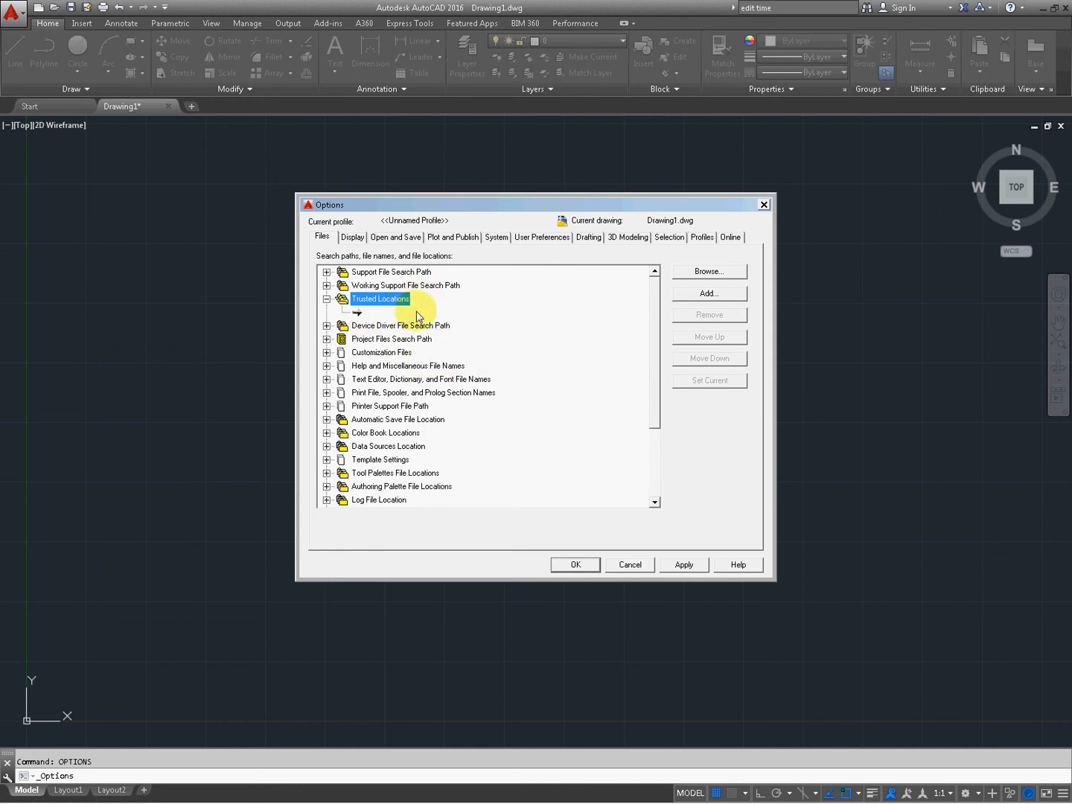
mouse_move(391, 314)
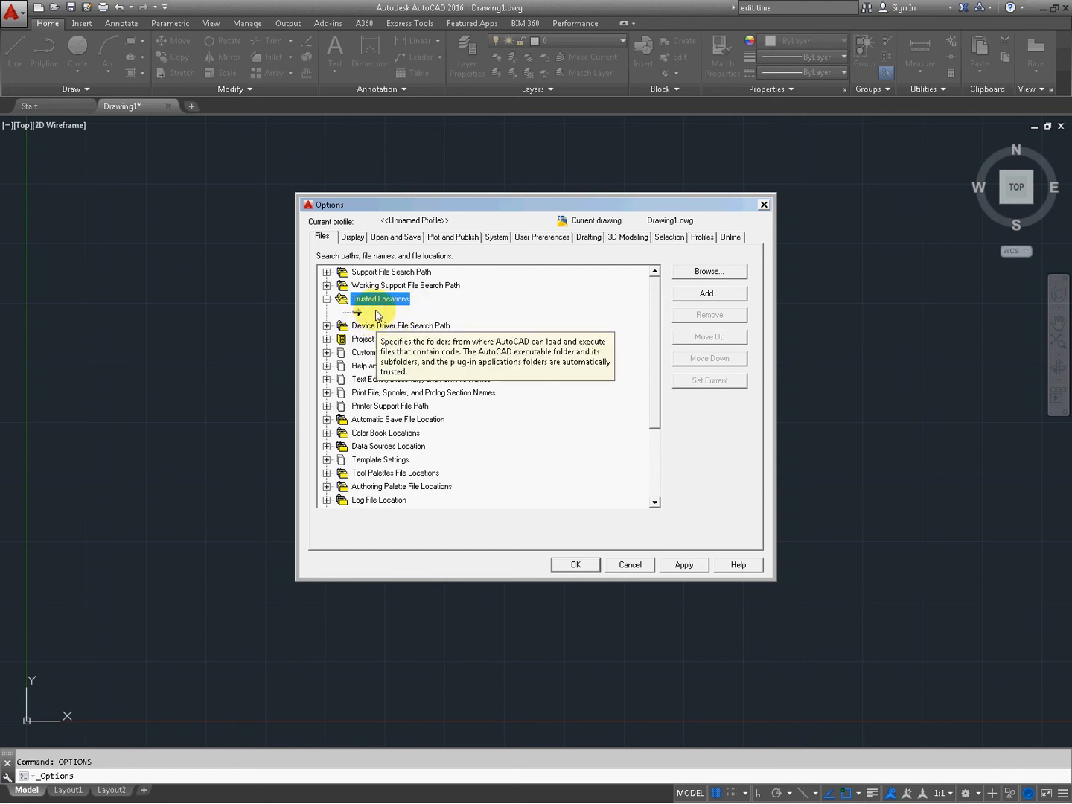
mouse_move(404, 311)
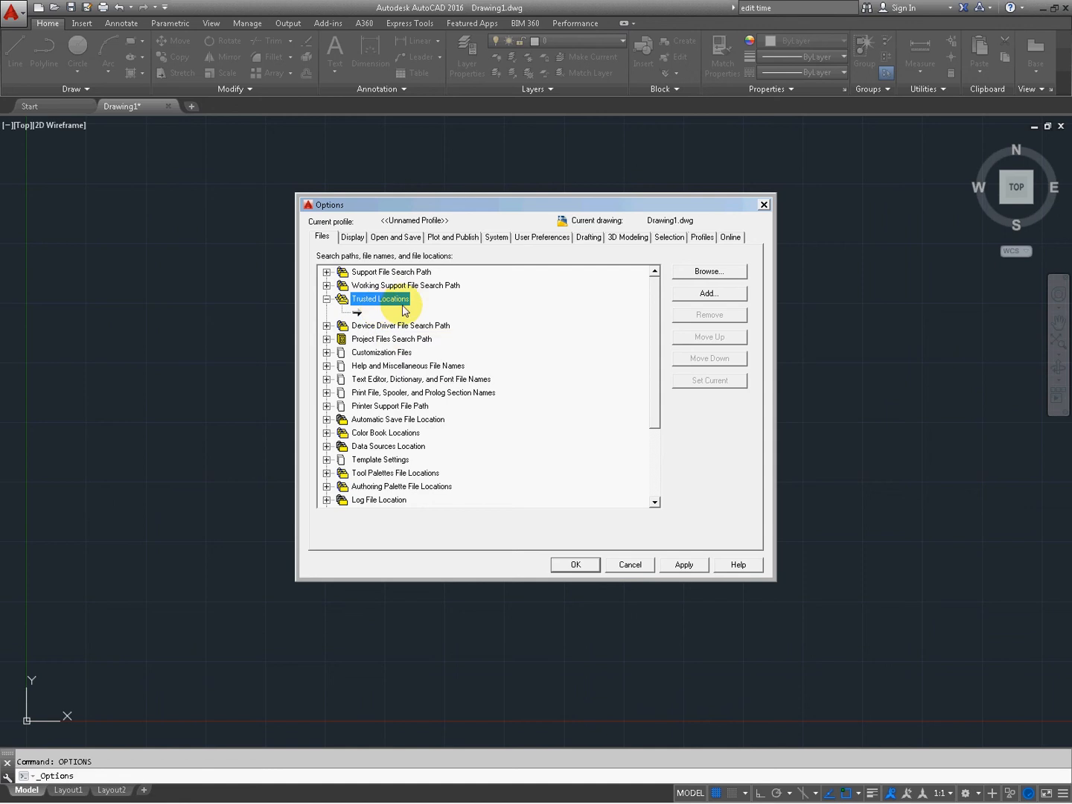
mouse_move(380, 311)
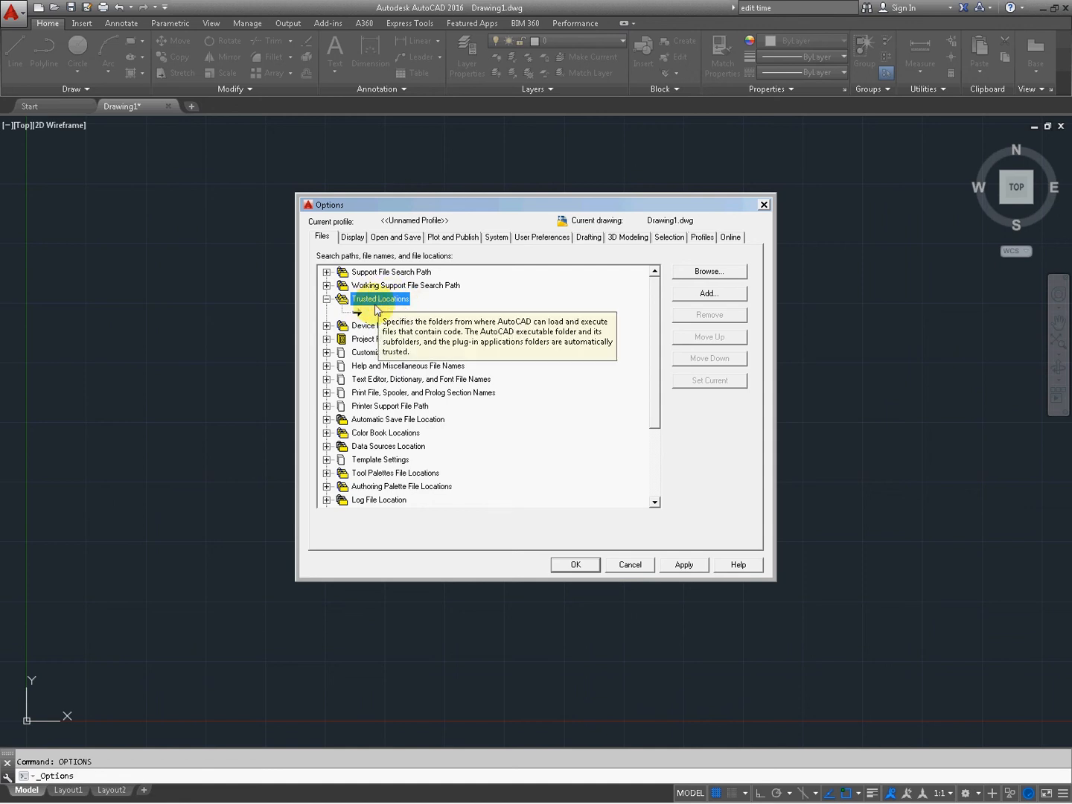
mouse_move(496, 237)
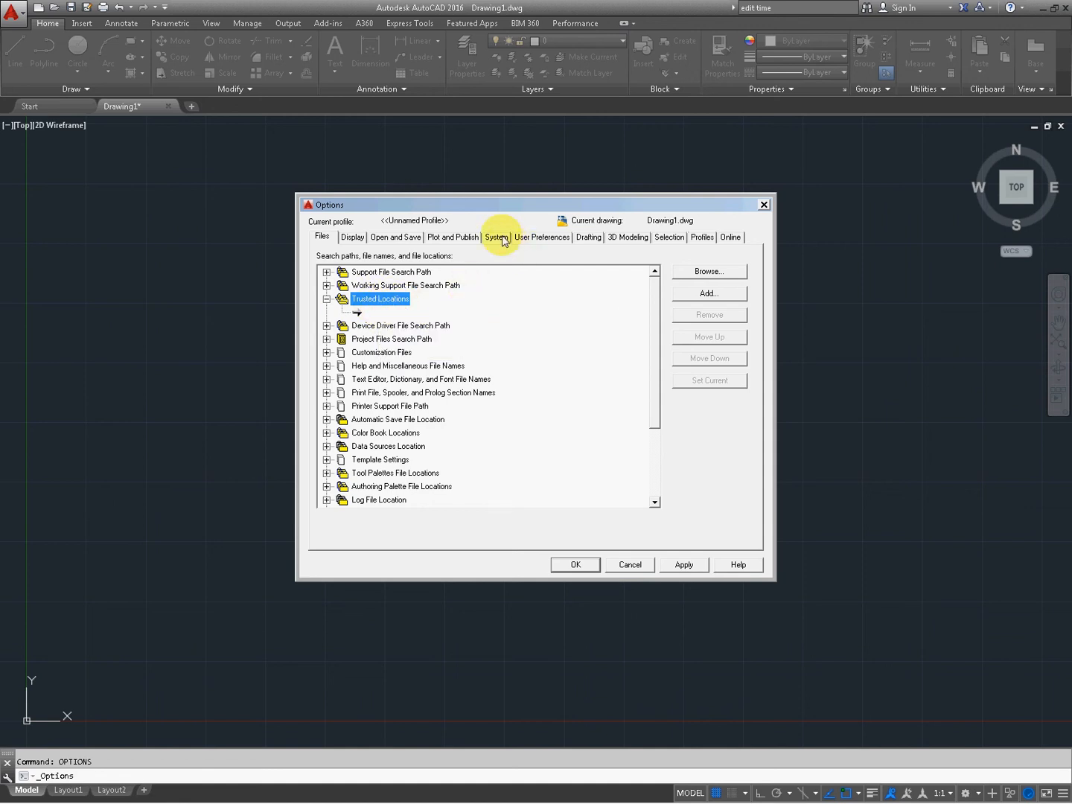
left_click(496, 236)
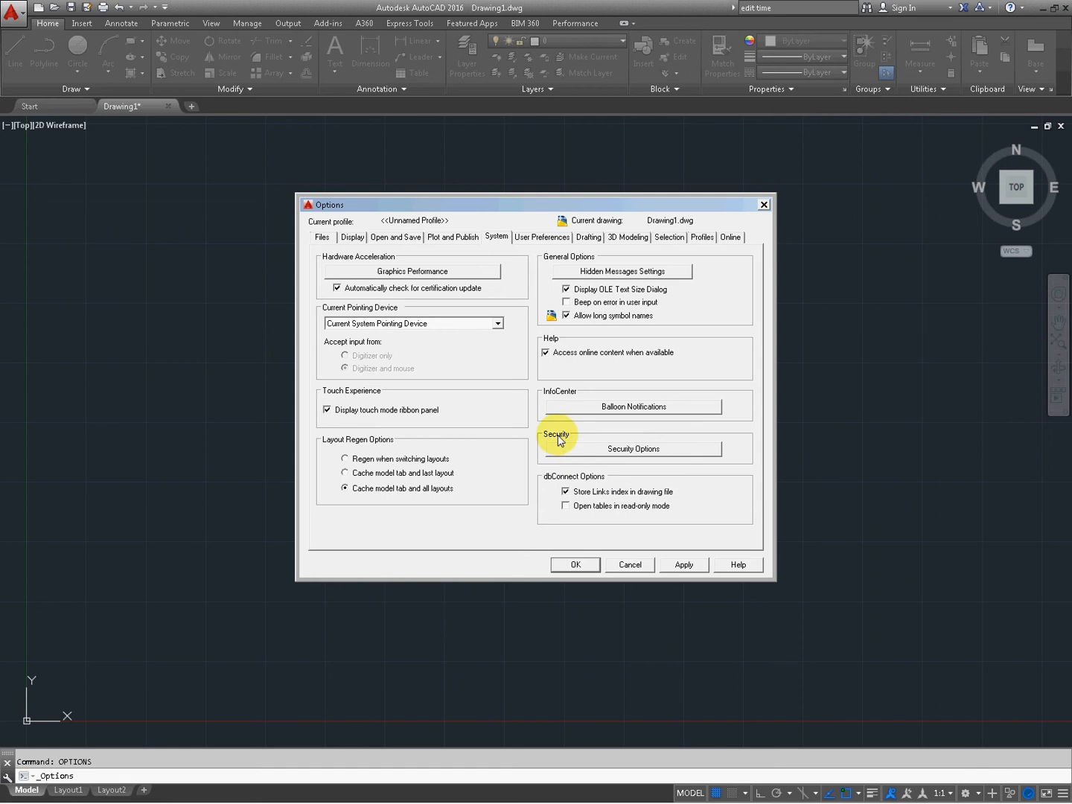
mouse_move(573, 448)
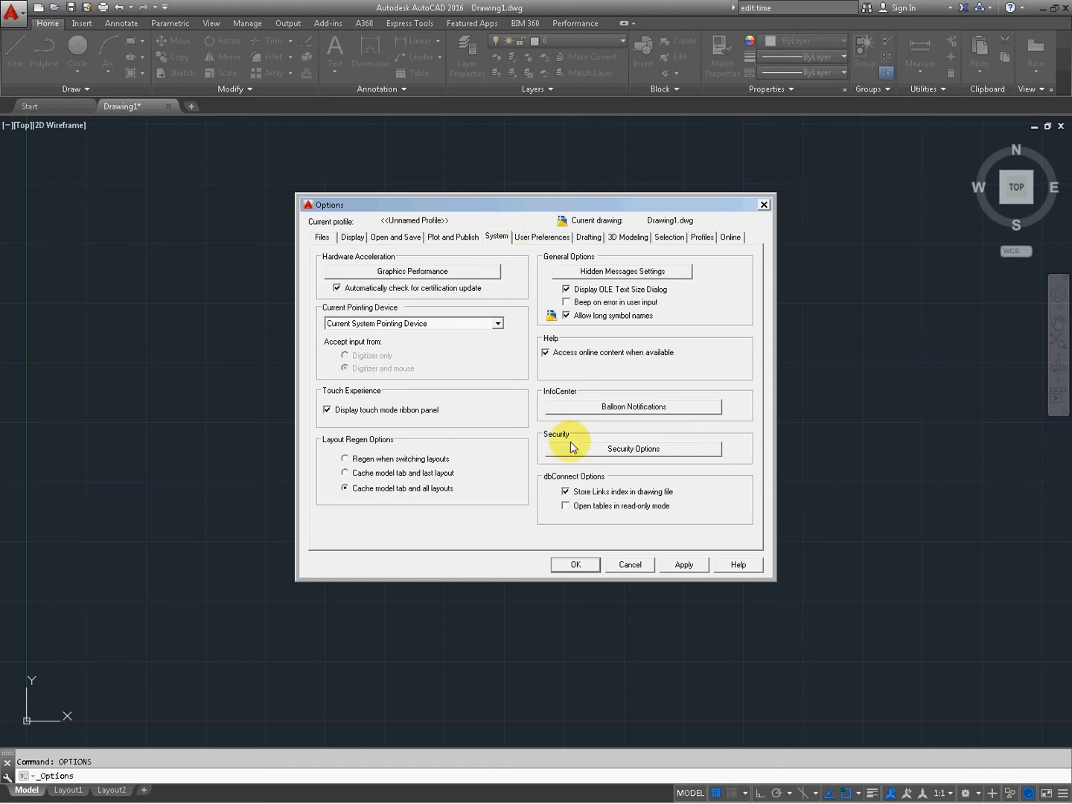
left_click(632, 448)
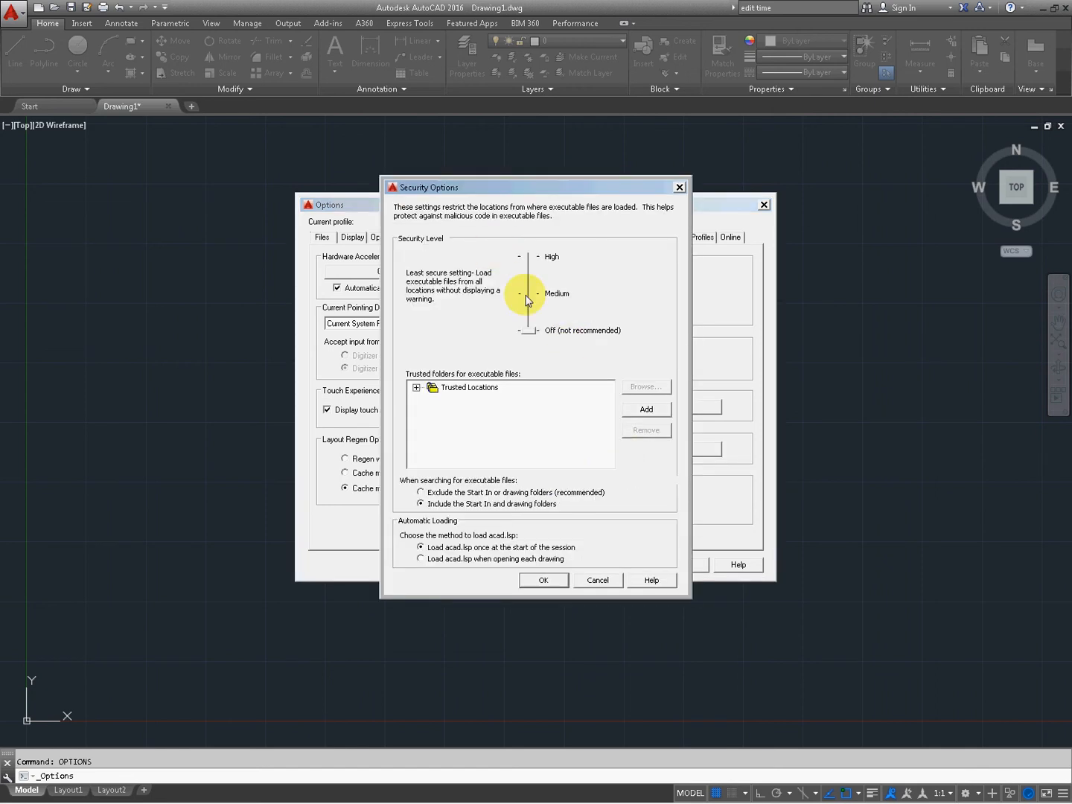
Step: Drag the security level slider to Off and expand the empty Trusted Locations list
left_click(529, 294)
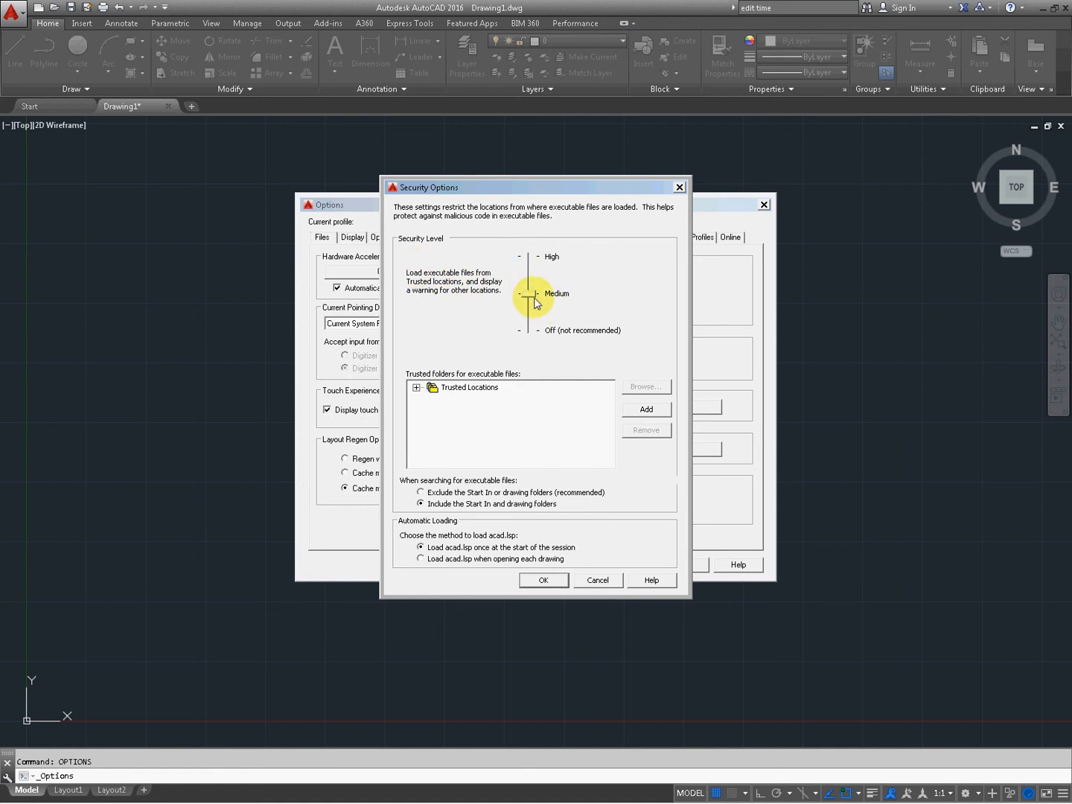
left_click_drag(532, 302, 528, 330)
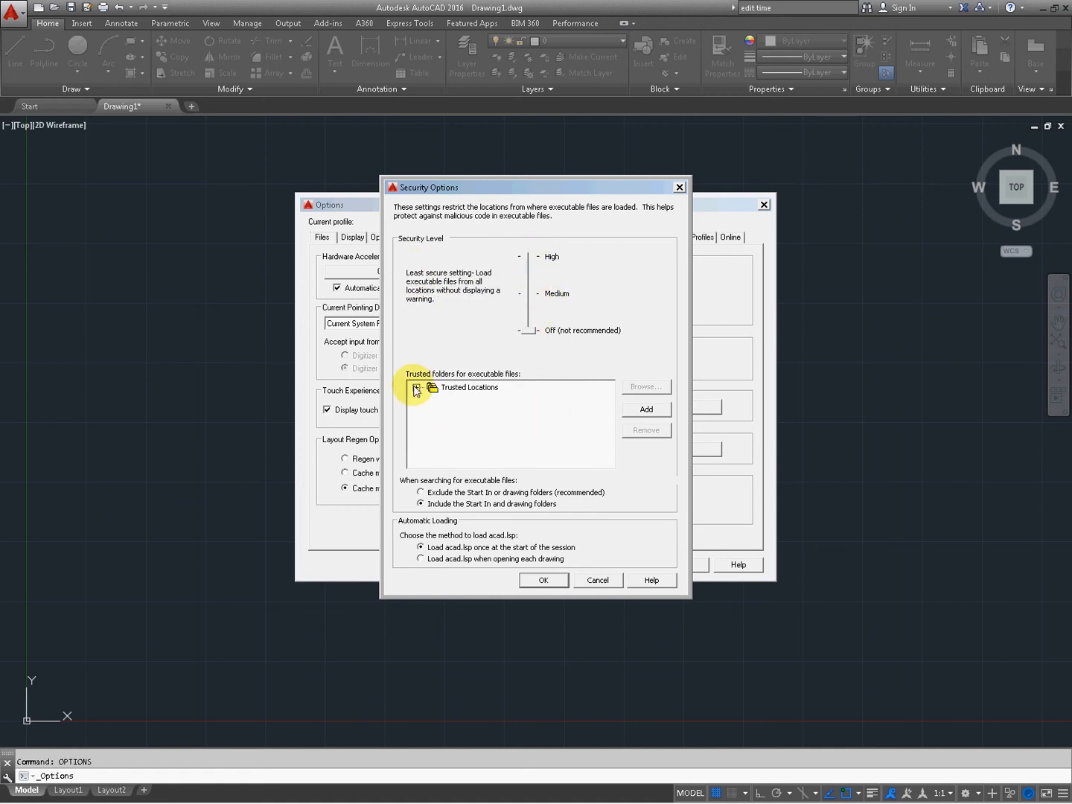
left_click(469, 387)
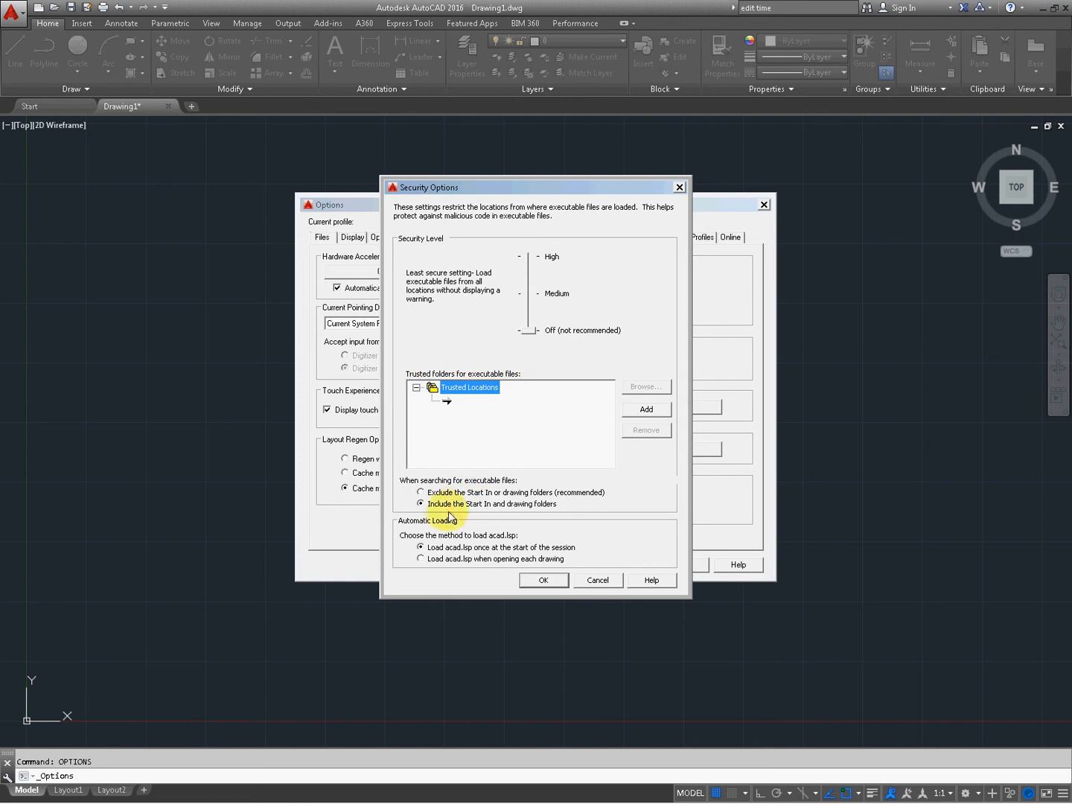
mouse_move(547, 512)
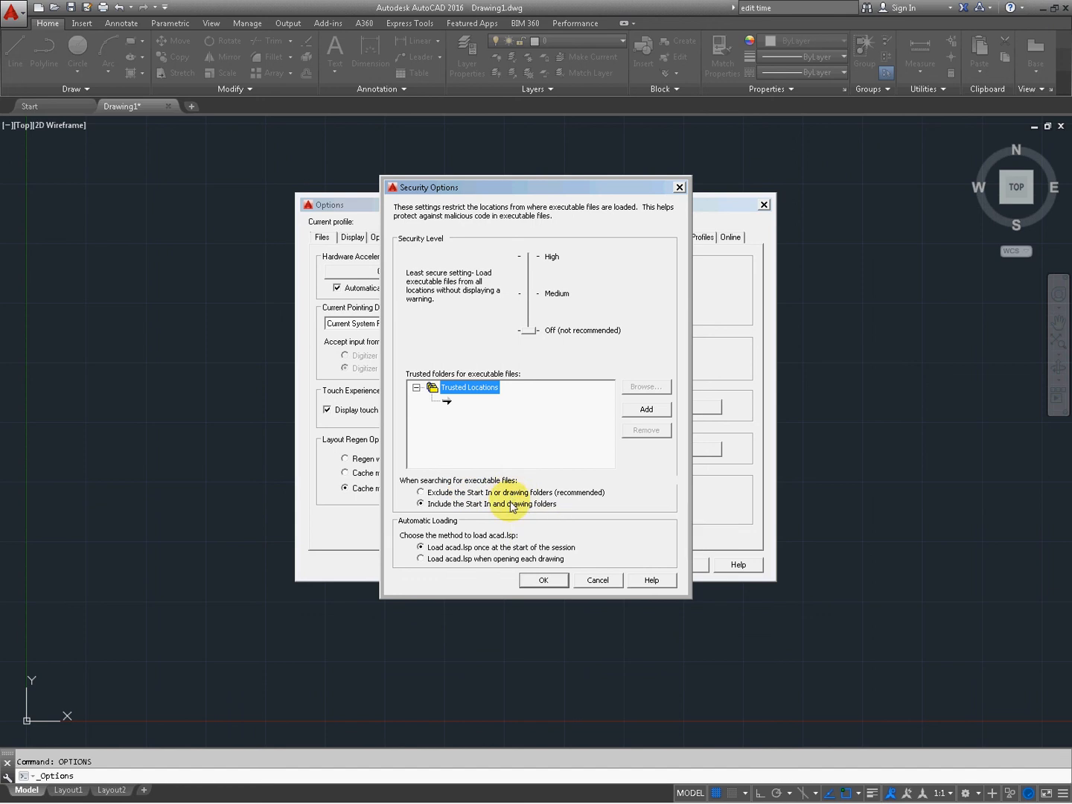
mouse_move(572, 556)
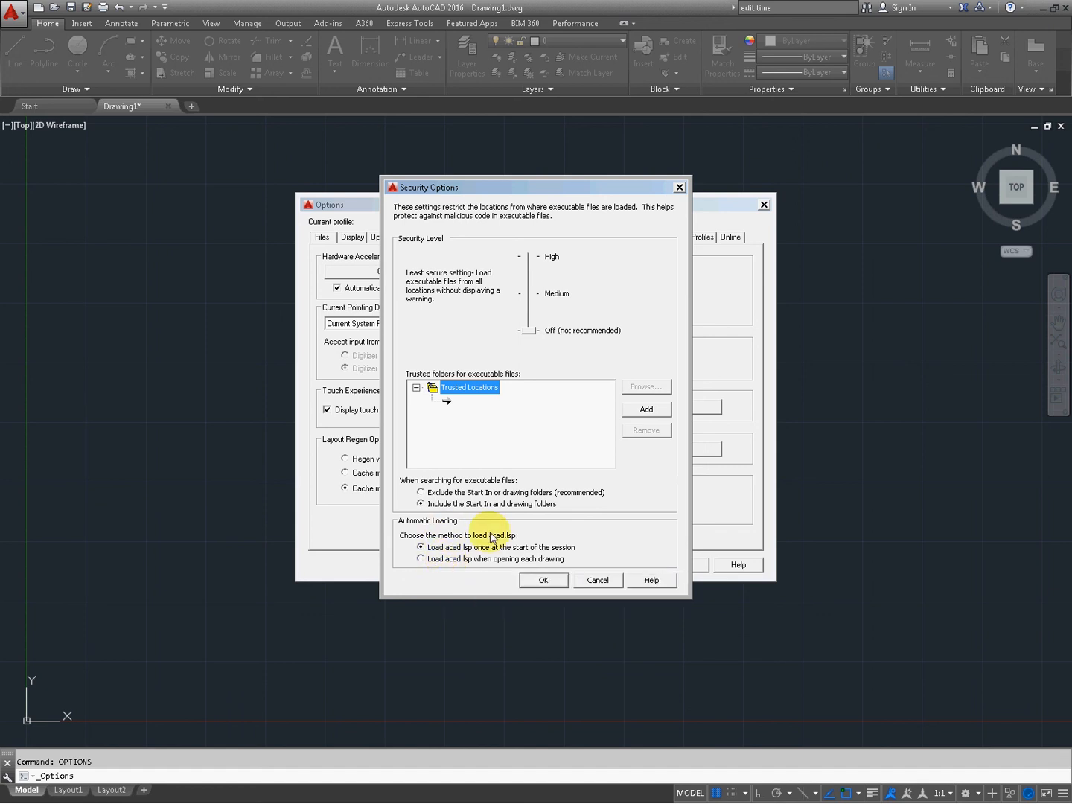
mouse_move(493, 443)
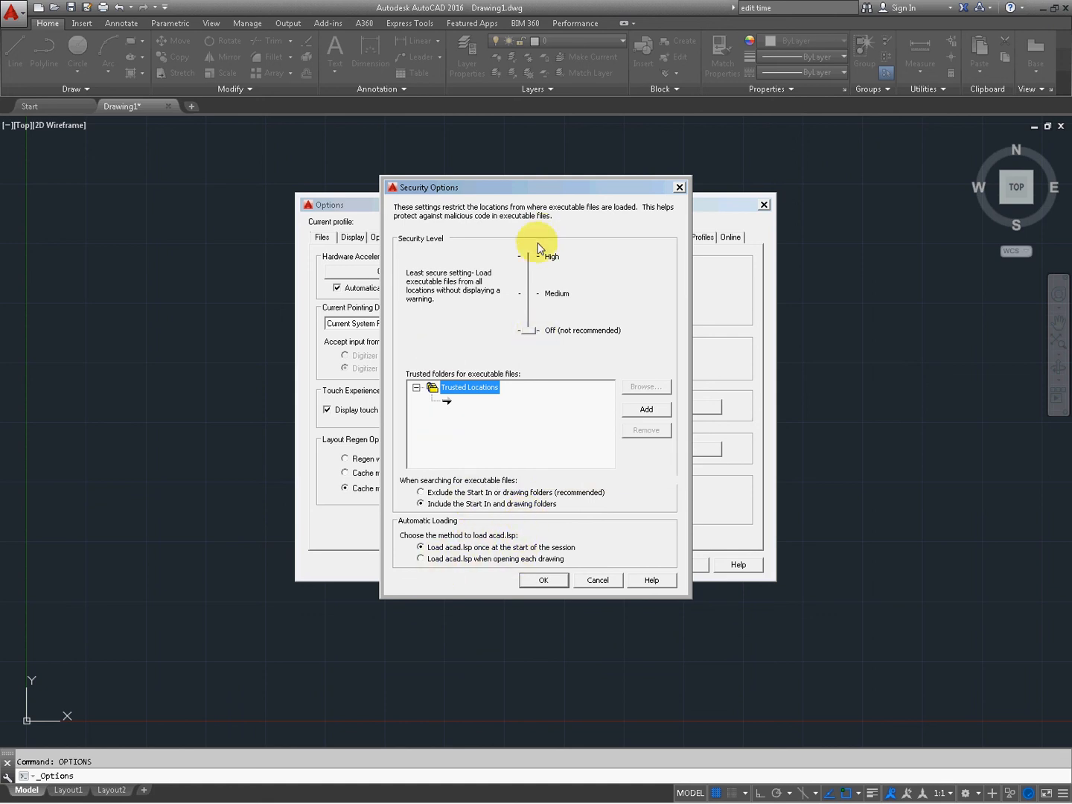
mouse_move(489, 410)
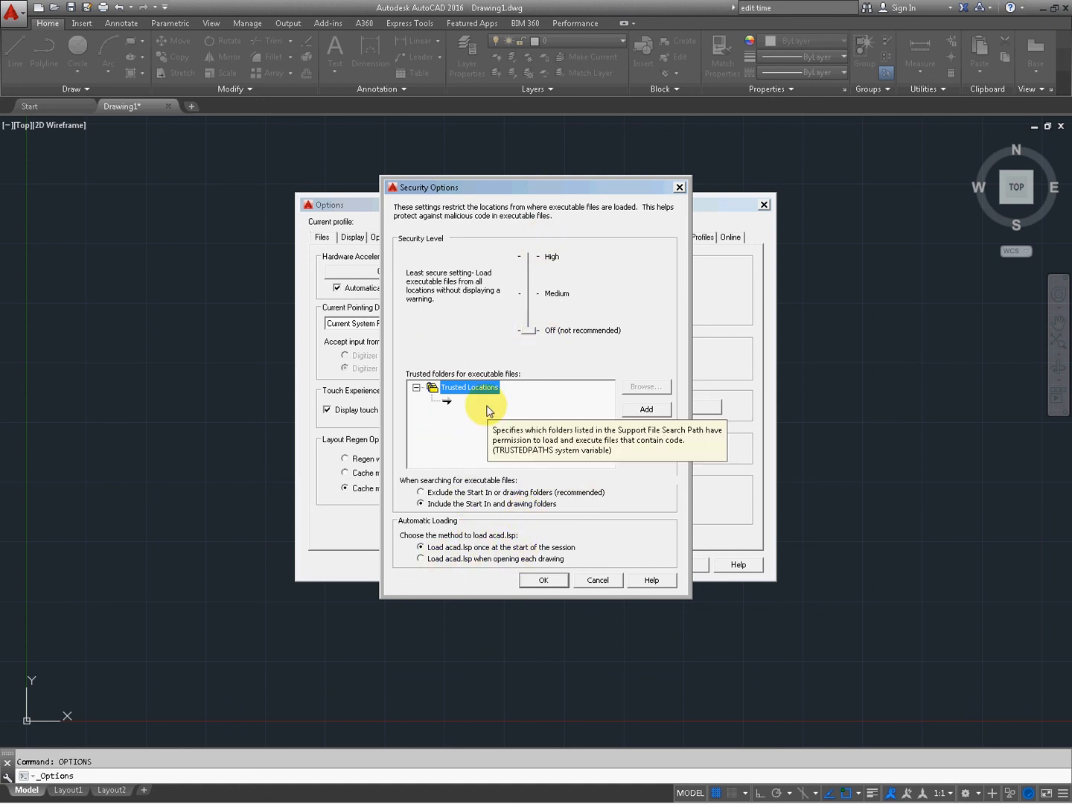